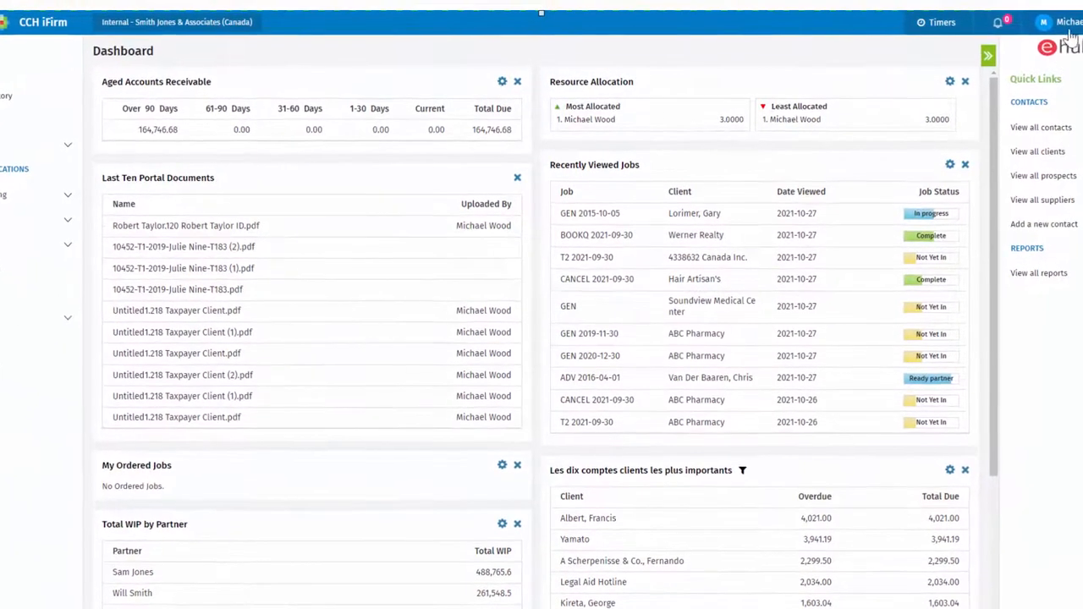
# - Open the Help Centre from the account menu, then scroll to the eHub tutorial resources
pyautogui.click(1066, 21)
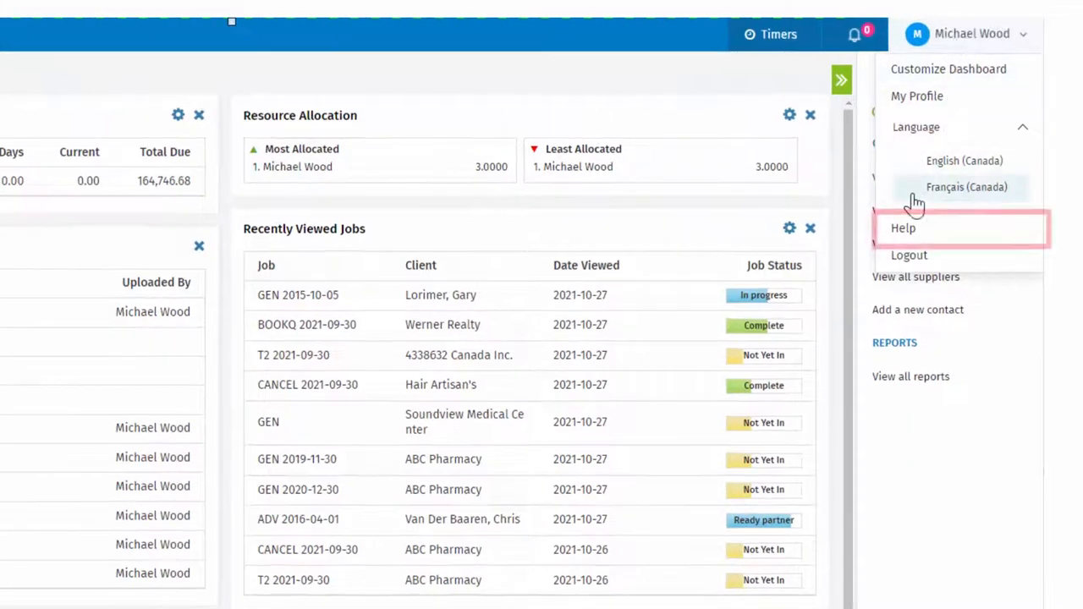
pyautogui.click(902, 228)
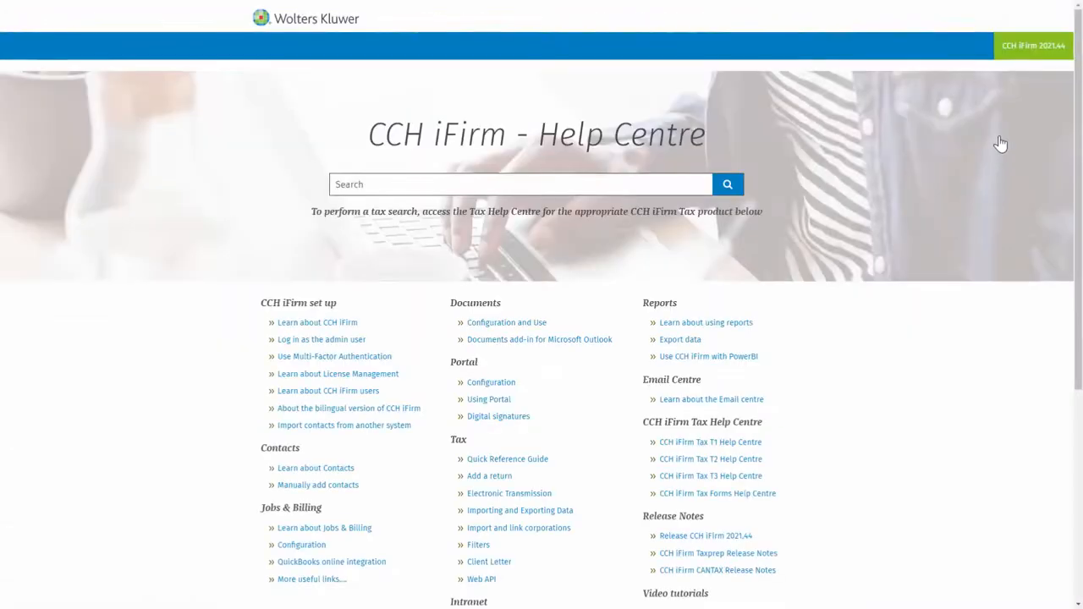
pyautogui.scroll(-3)
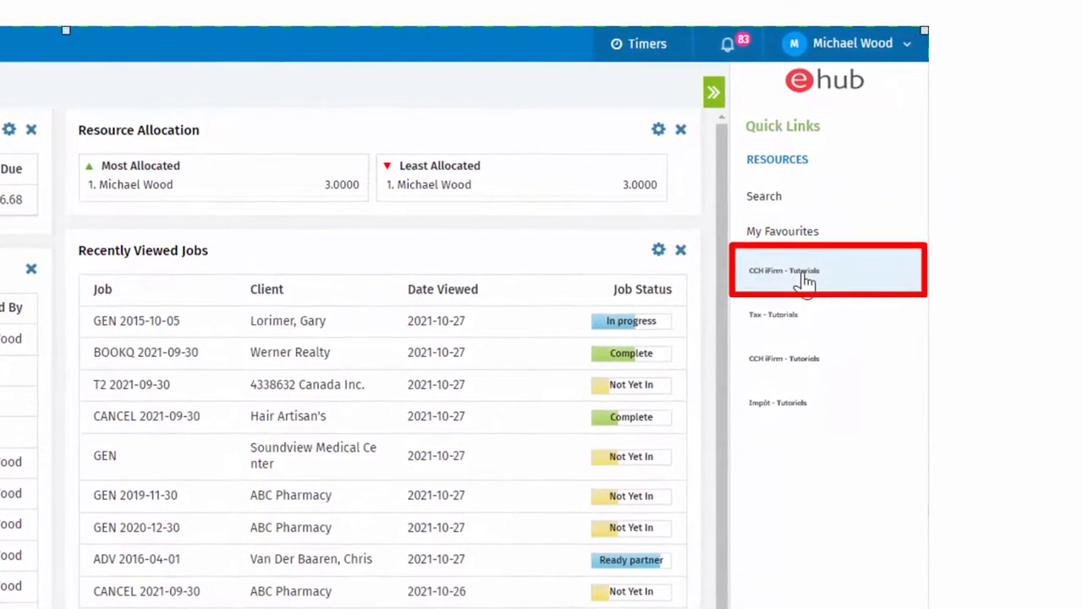
# - Step through the CCH iFirm job-status tutorial slides to reach the login email
pyautogui.click(803, 270)
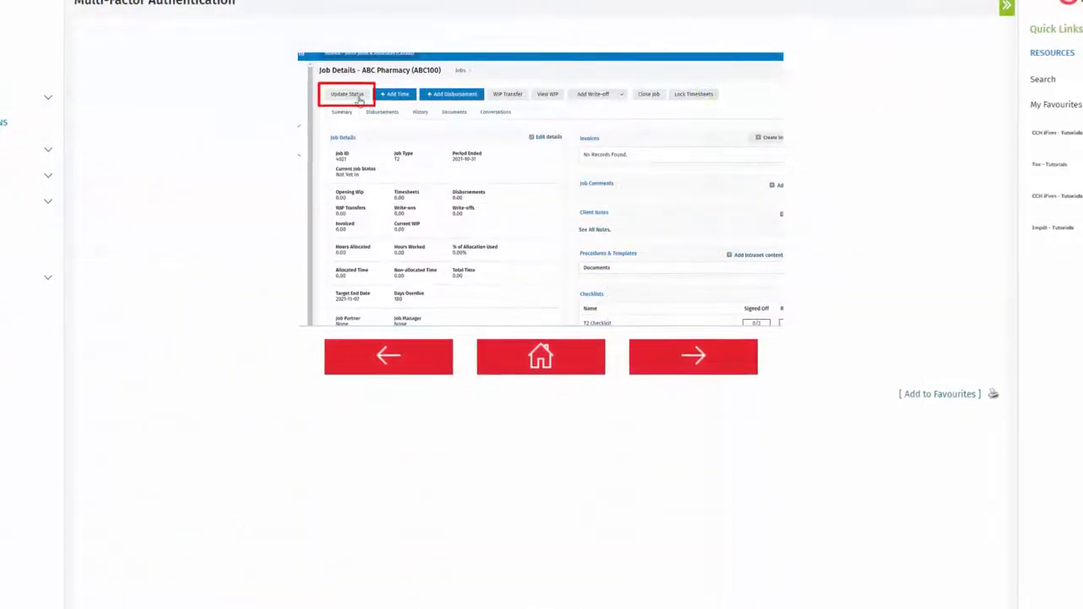
pyautogui.click(345, 93)
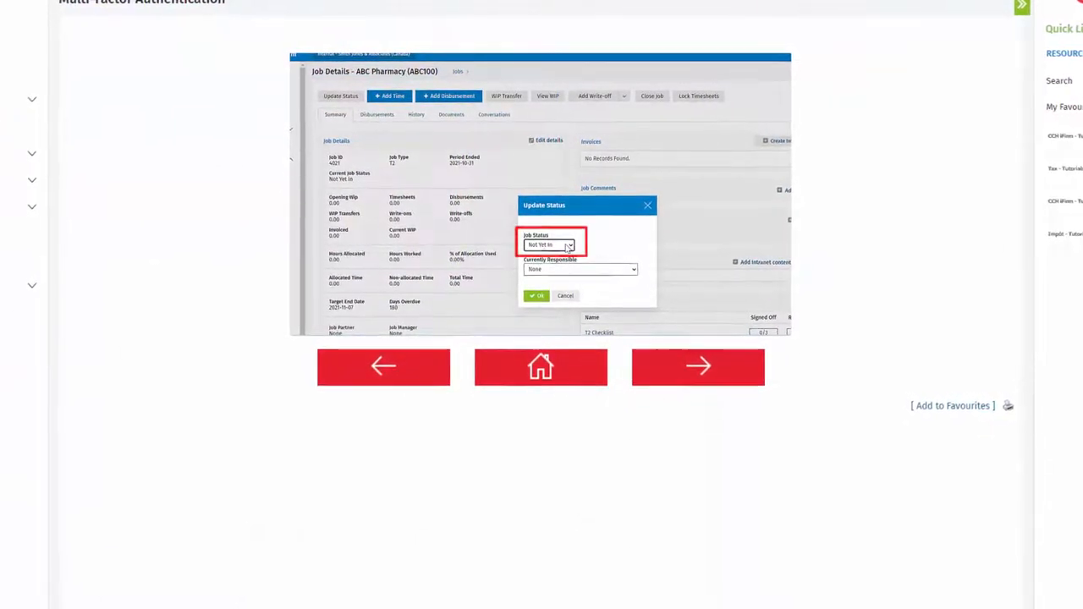
pyautogui.click(569, 245)
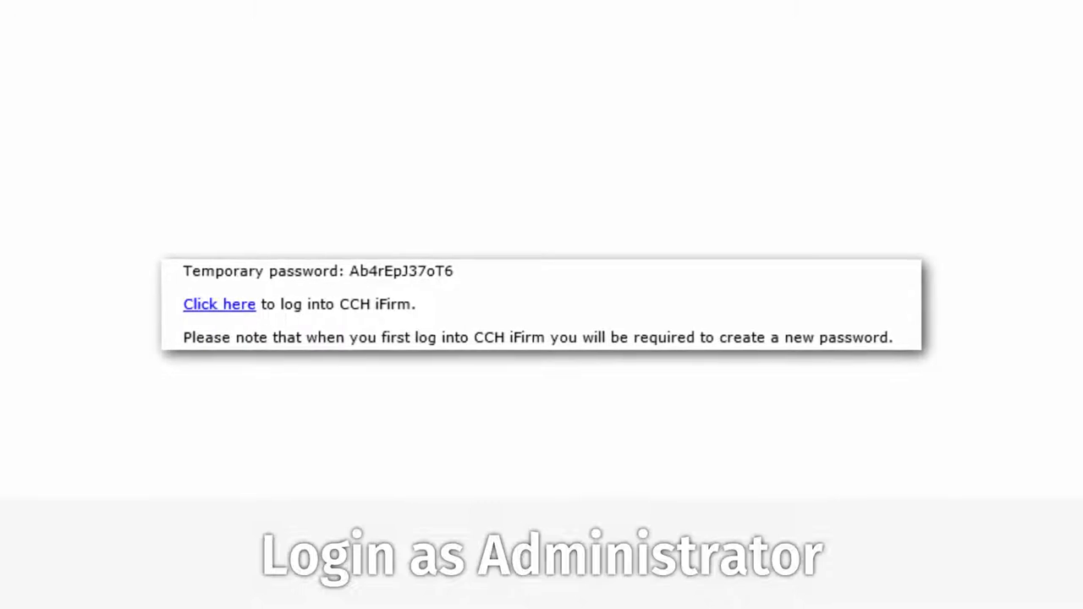
# - Follow the email's login link and sign in with username admin
pyautogui.click(214, 303)
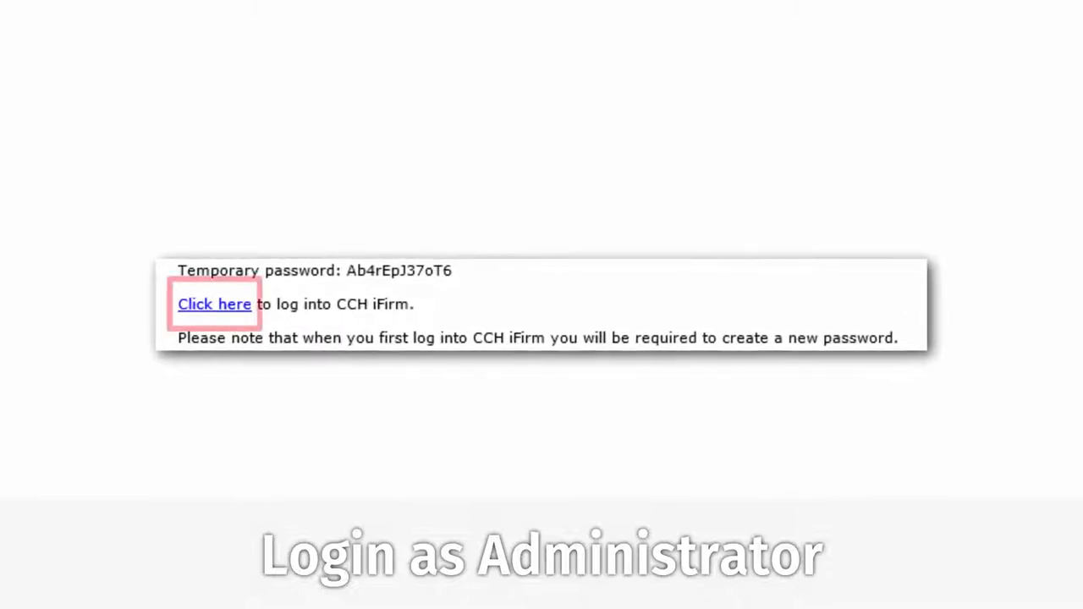
pyautogui.click(214, 304)
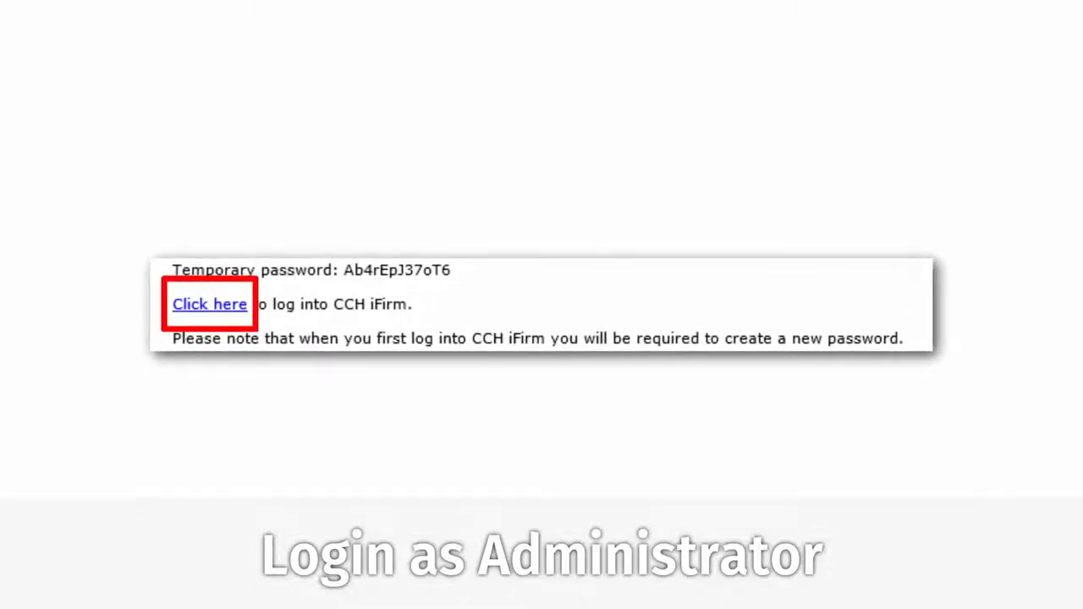
pyautogui.click(209, 303)
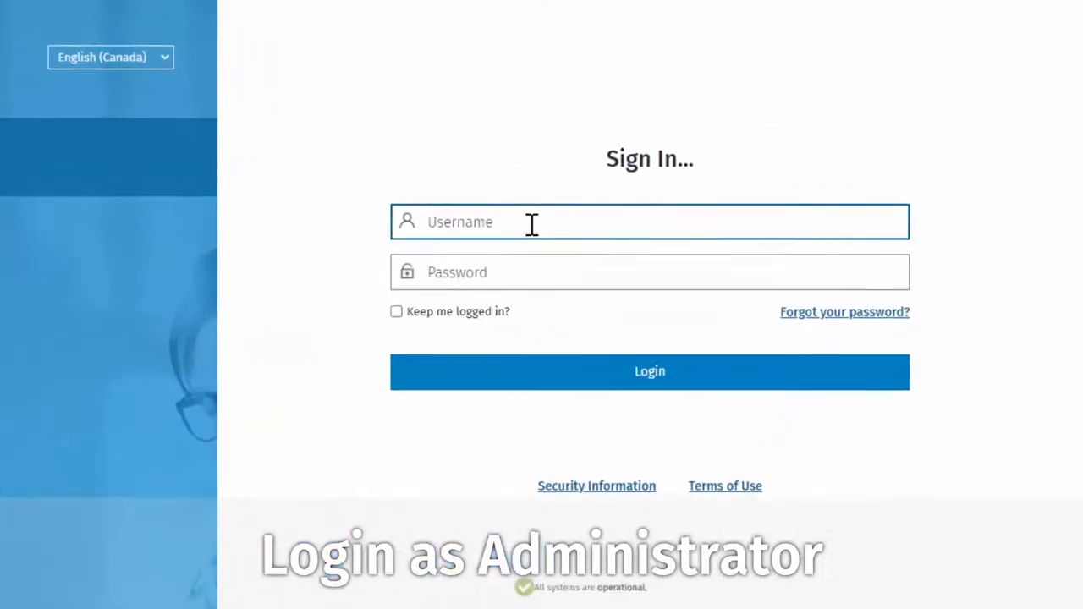
pyautogui.write('admin')
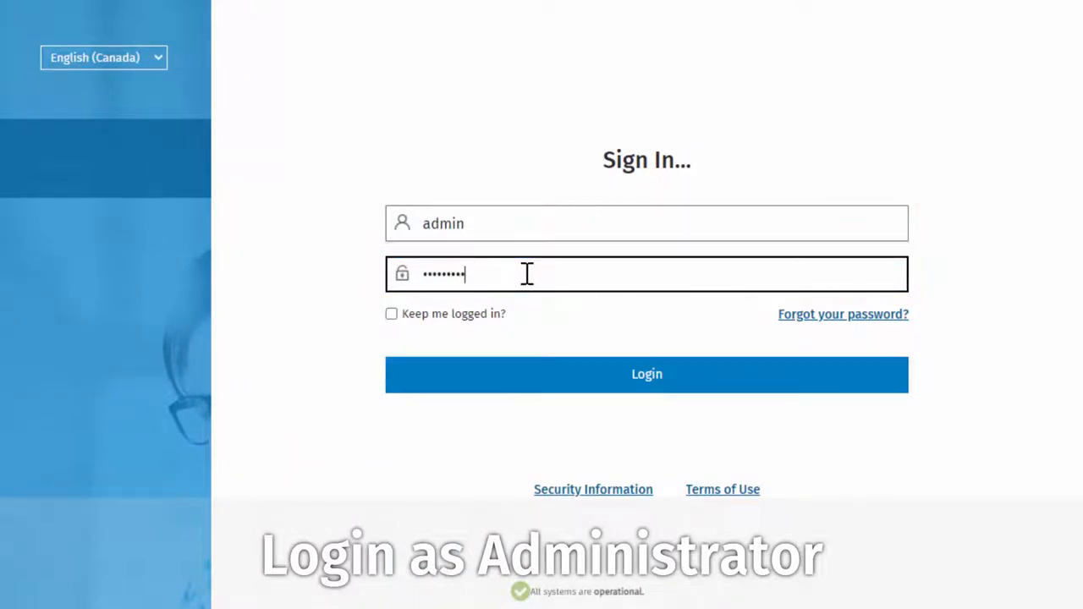
pyautogui.click(646, 374)
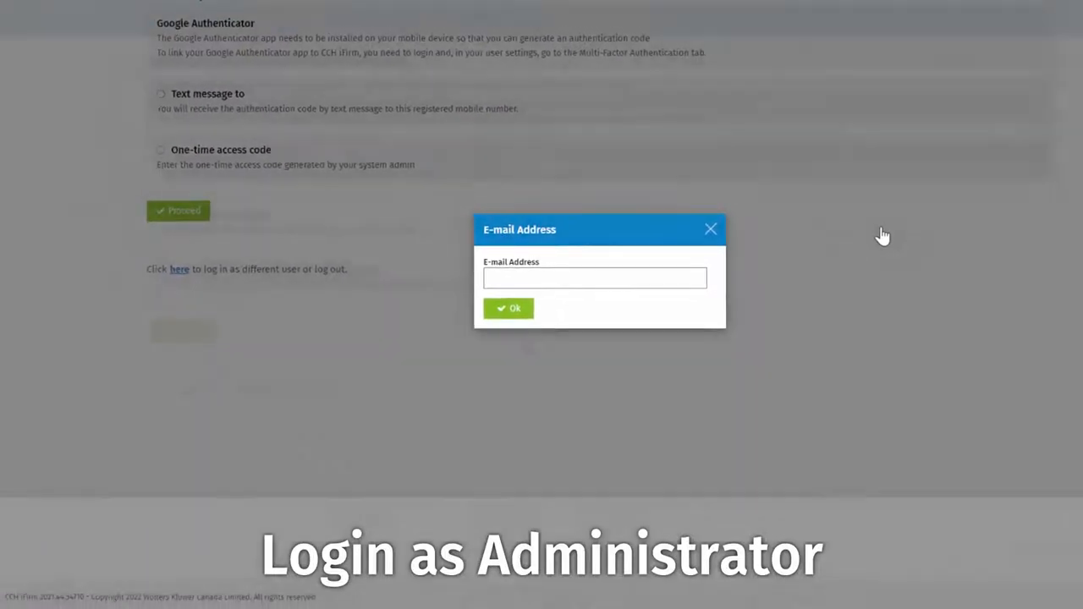
# - Dismiss the e-mail address prompt and request the authentication code by e-mail
pyautogui.click(508, 307)
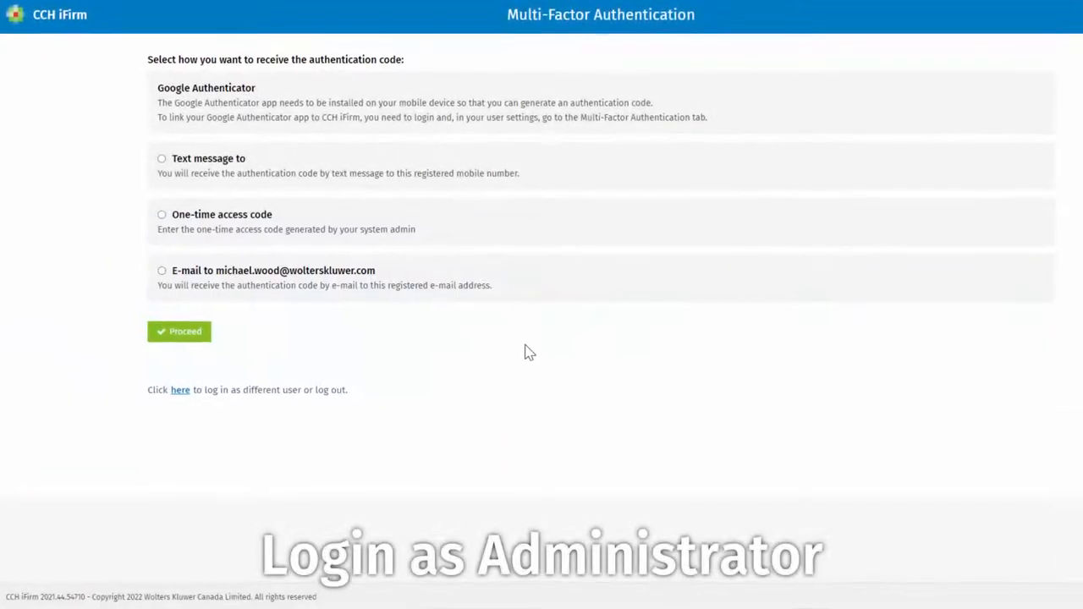
pyautogui.scroll(-3)
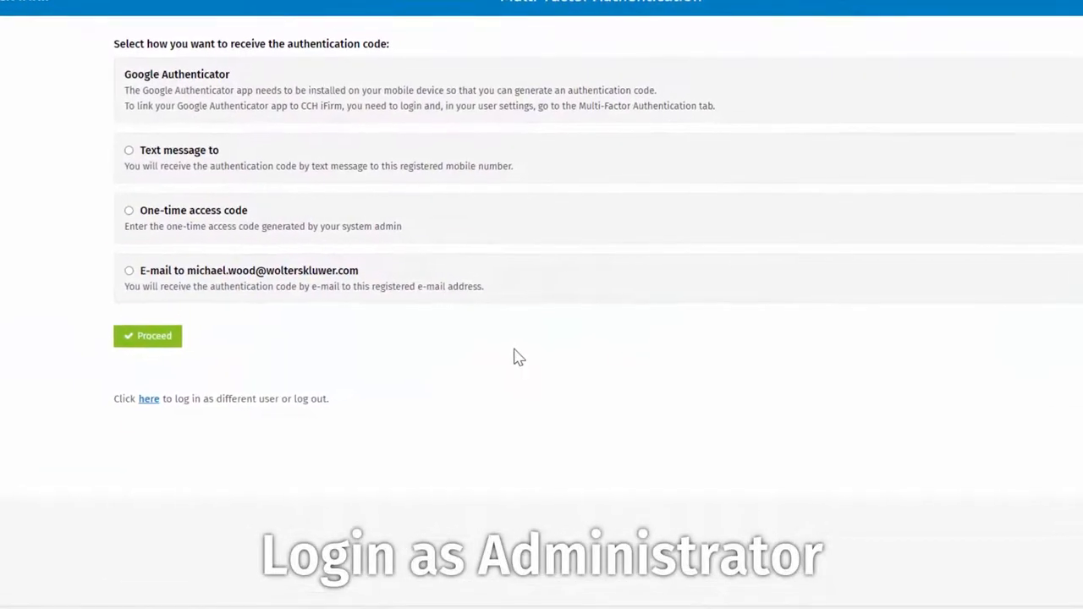
pyautogui.click(128, 271)
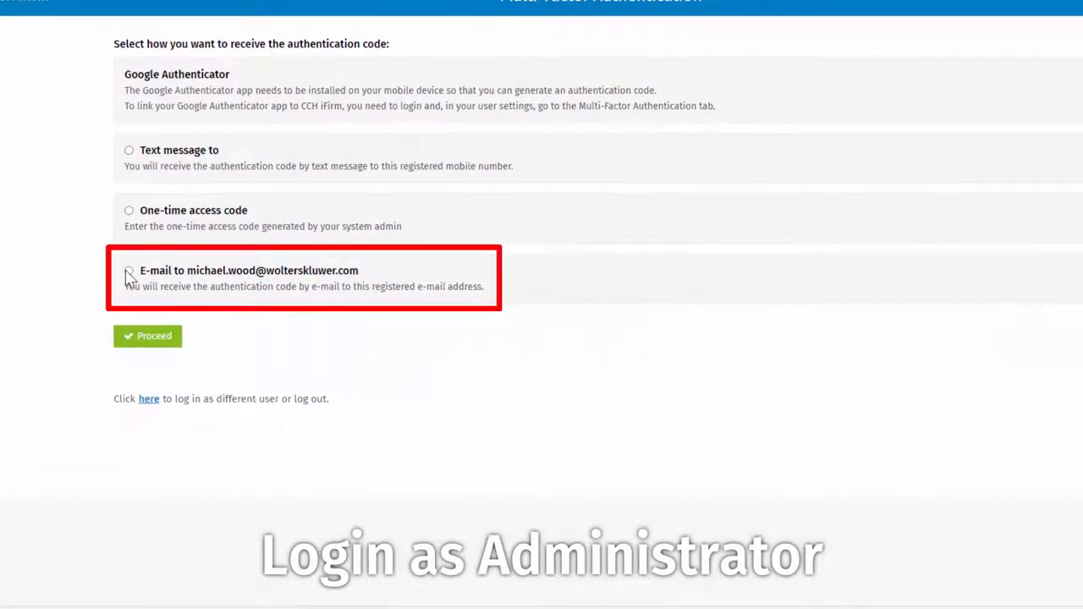
pyautogui.click(128, 270)
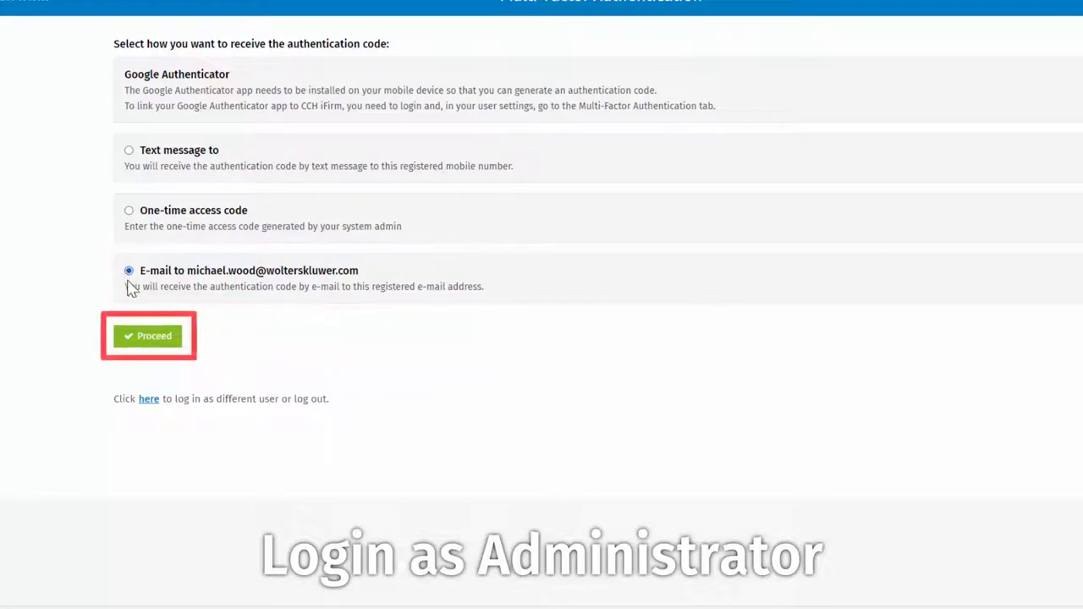
pyautogui.click(148, 336)
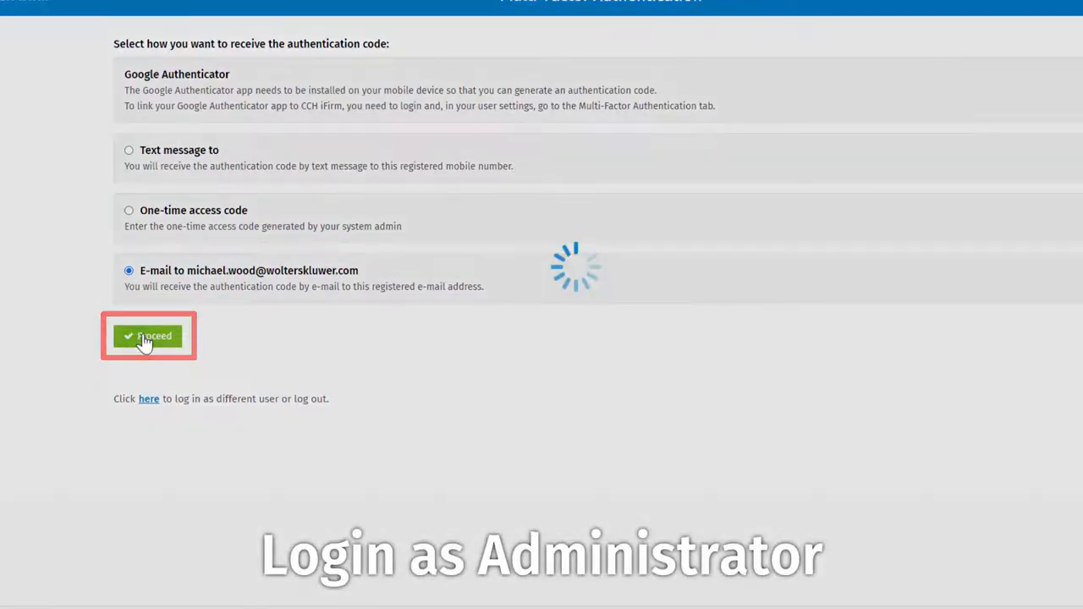
pyautogui.click(148, 336)
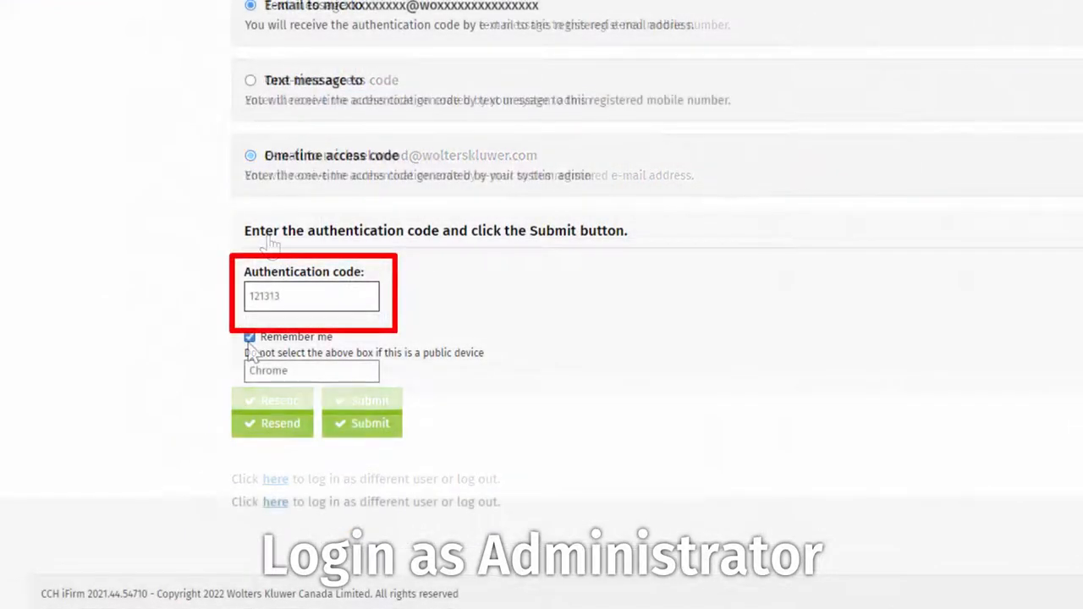
# - Tick Remember me, submit the code, and save the new admin password
pyautogui.click(361, 423)
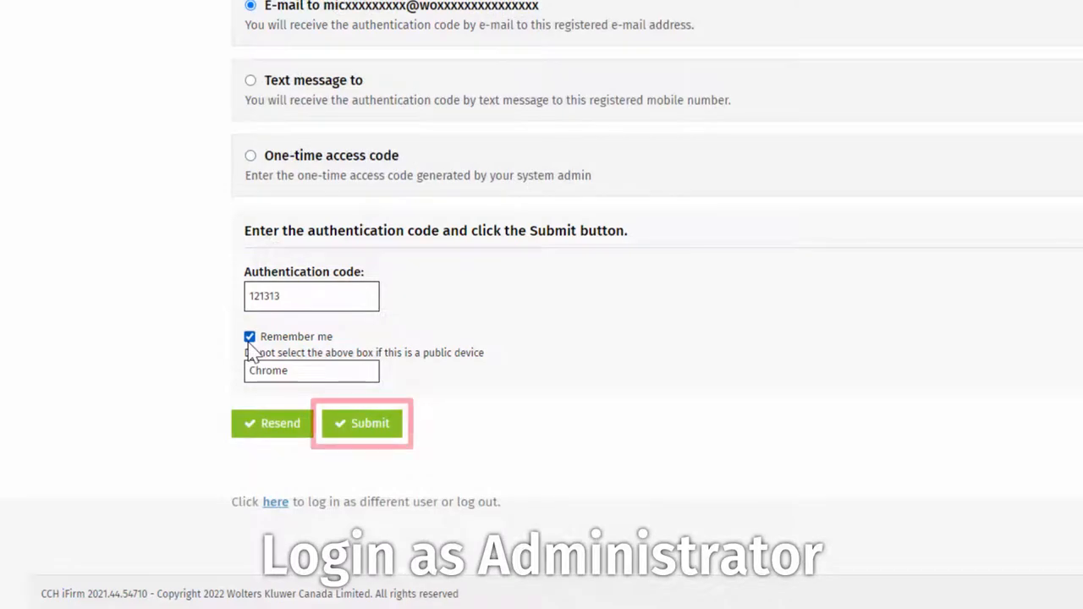
pyautogui.click(361, 423)
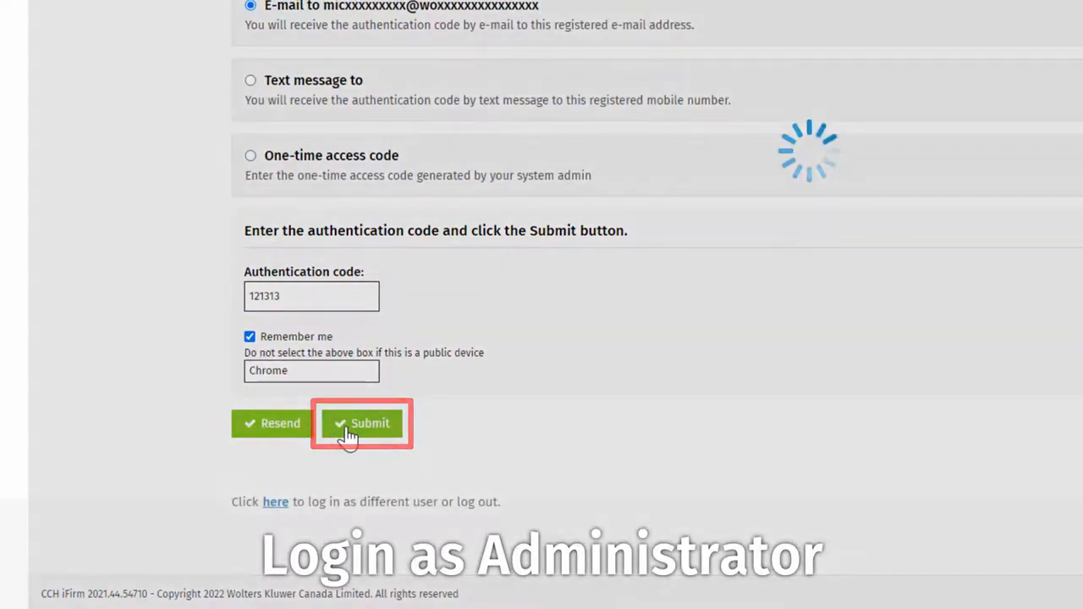
pyautogui.click(362, 423)
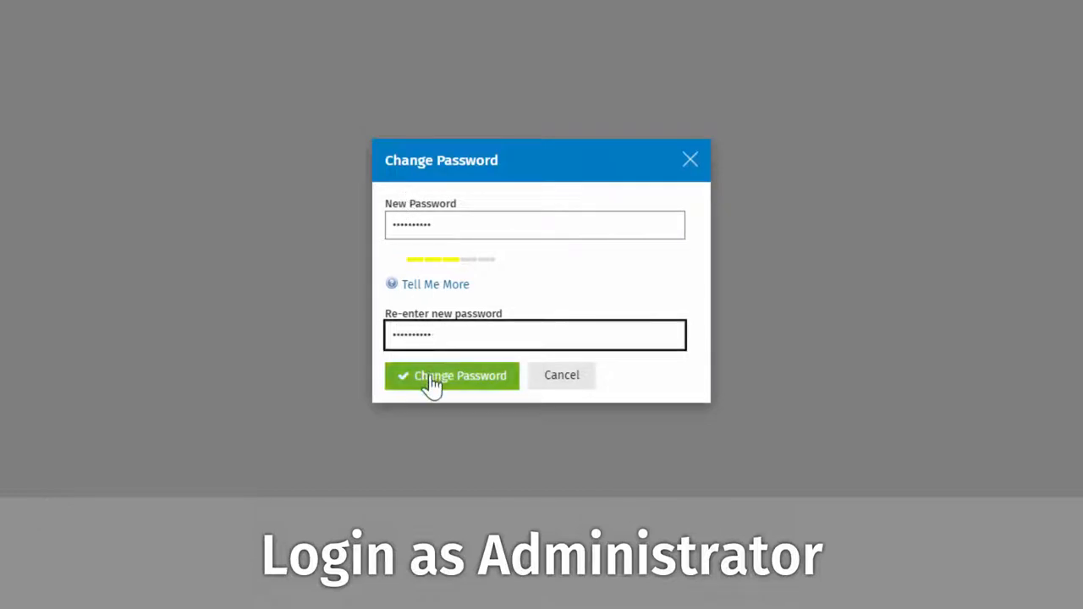
pyautogui.click(450, 376)
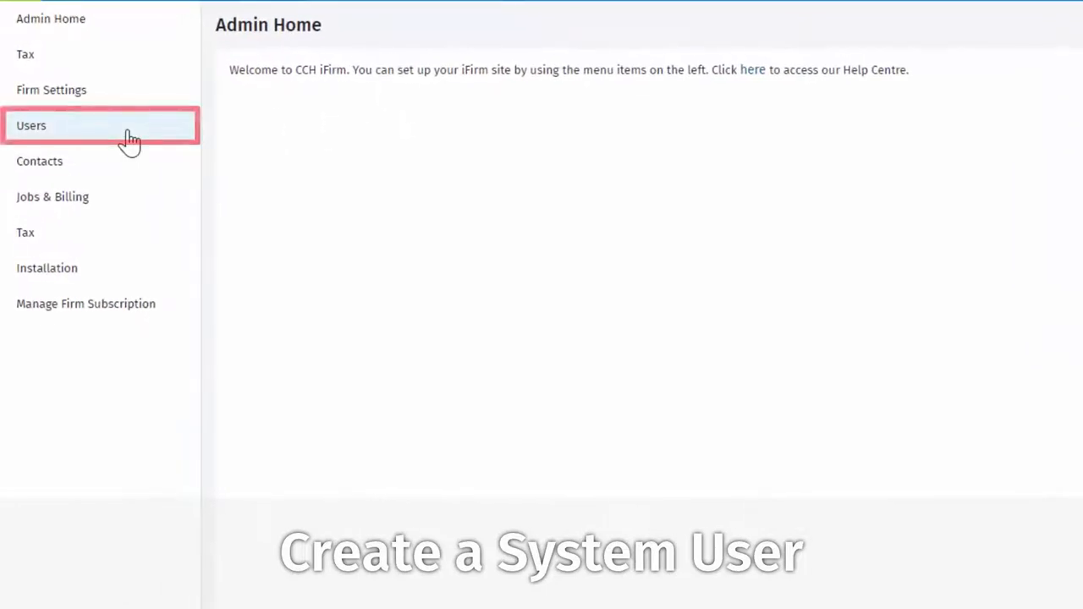
# - Start a new user in user management with first name Michael
pyautogui.click(31, 125)
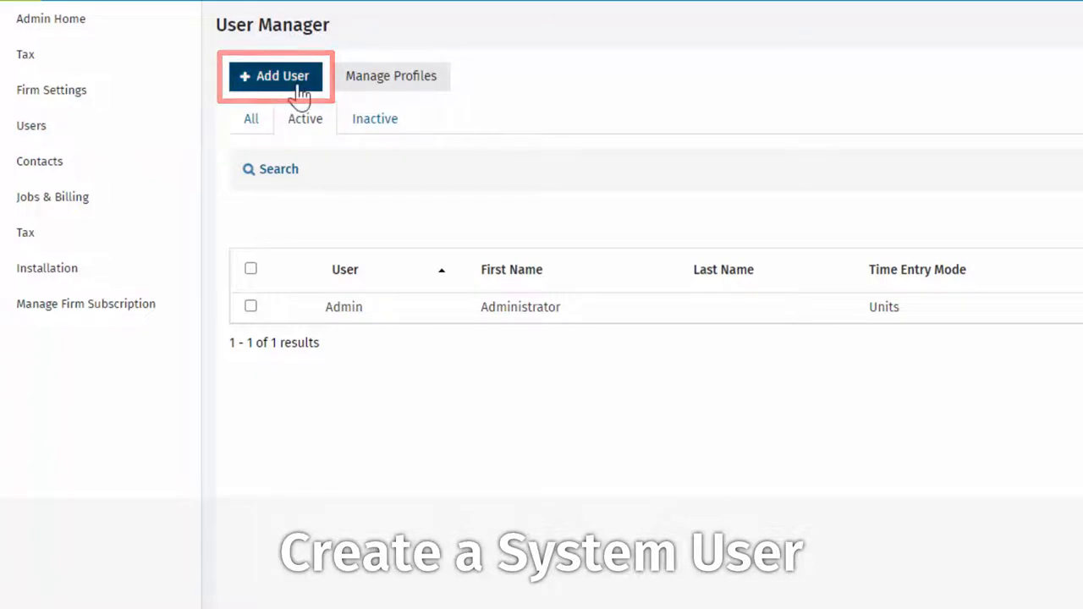
pyautogui.click(274, 75)
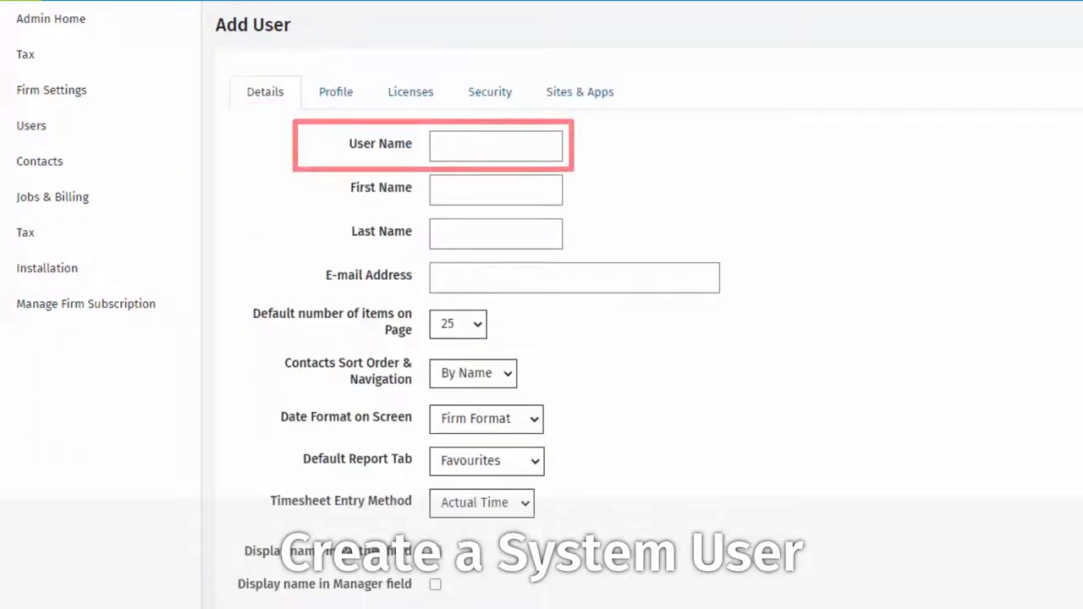
pyautogui.write('Michael')
pyautogui.click(495, 234)
pyautogui.write('Wood')
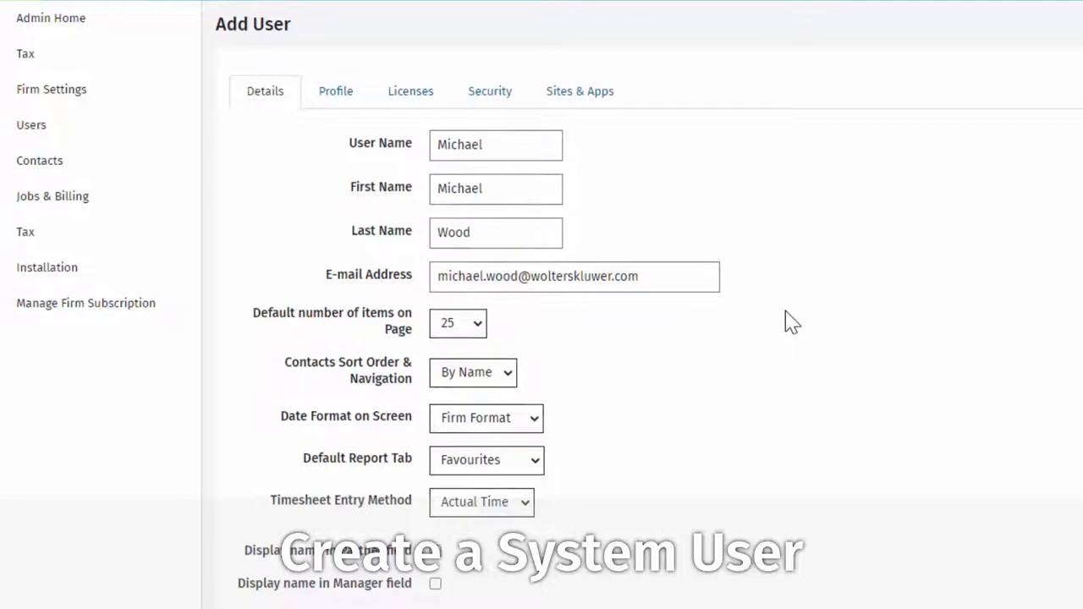
pyautogui.scroll(-3)
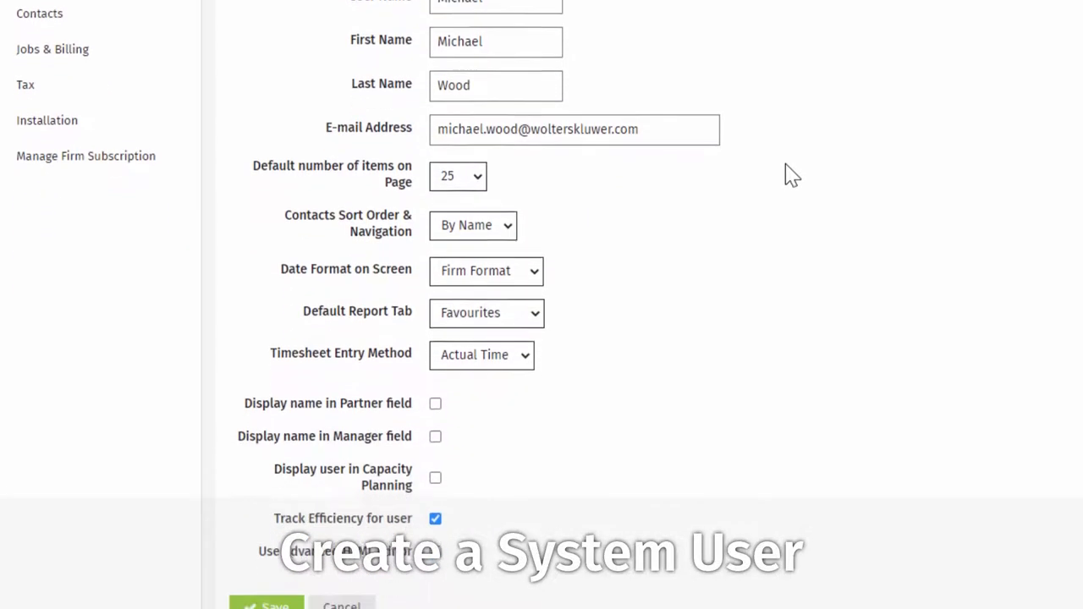
pyautogui.scroll(-3)
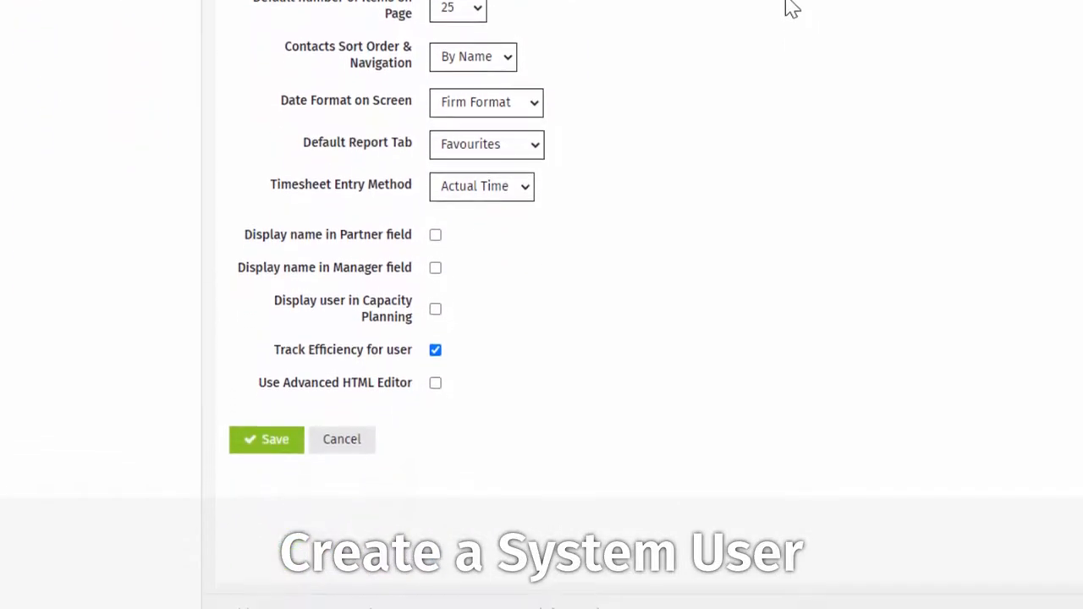
pyautogui.scroll(-3)
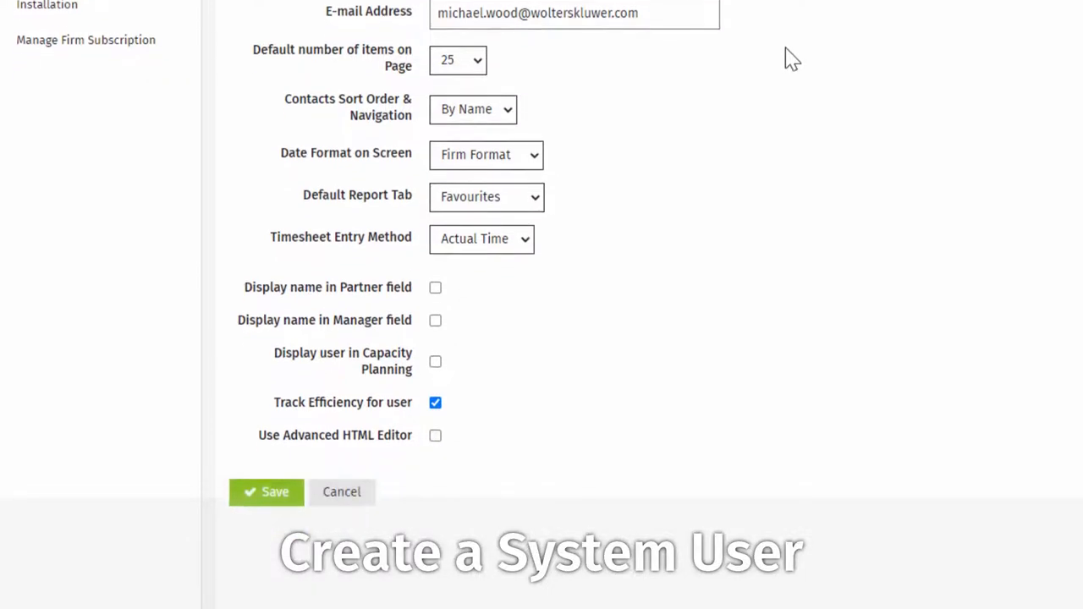
pyautogui.scroll(-3)
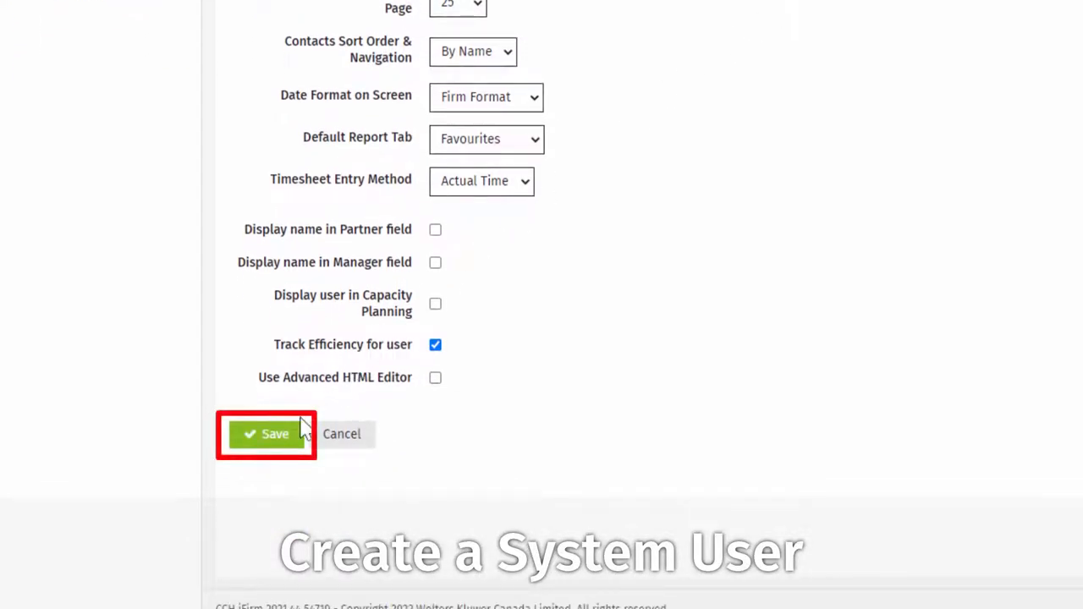
pyautogui.click(266, 434)
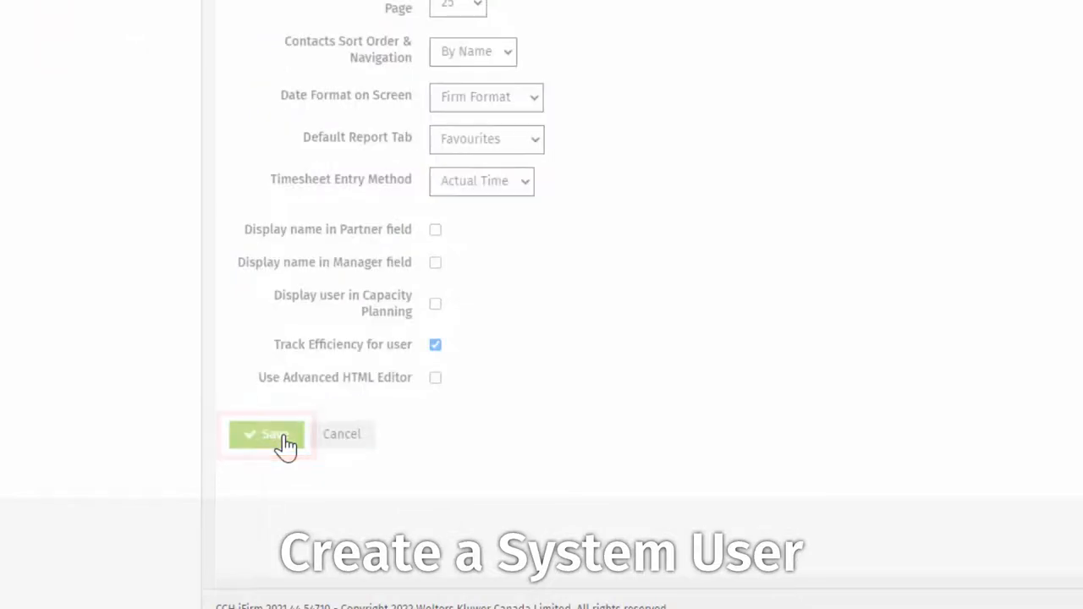
pyautogui.click(267, 434)
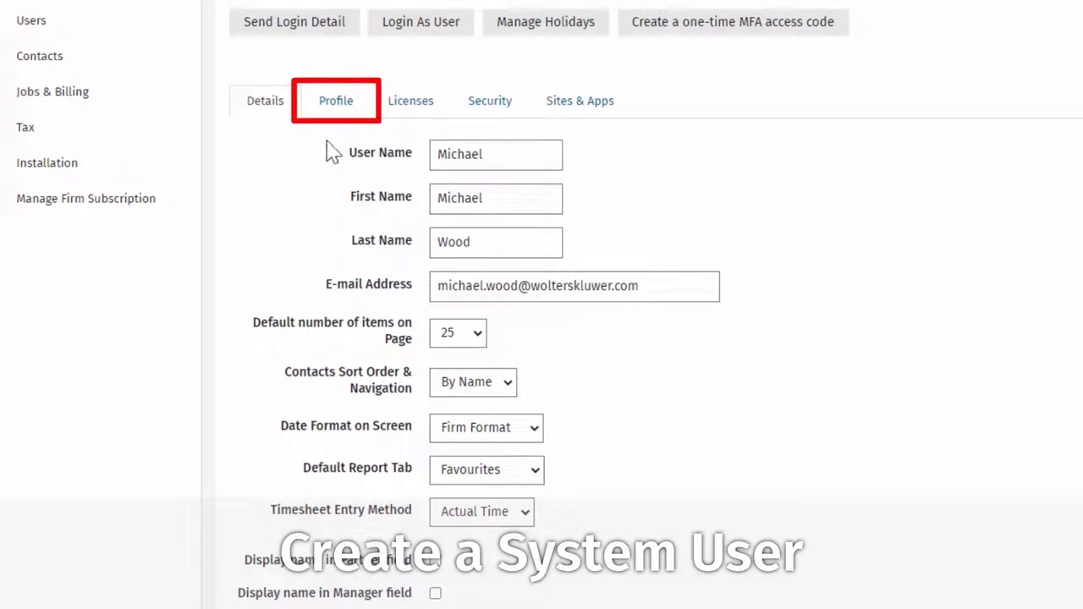
# - Select Canada +1 from the Mobile Phone country code list
pyautogui.scroll(-3)
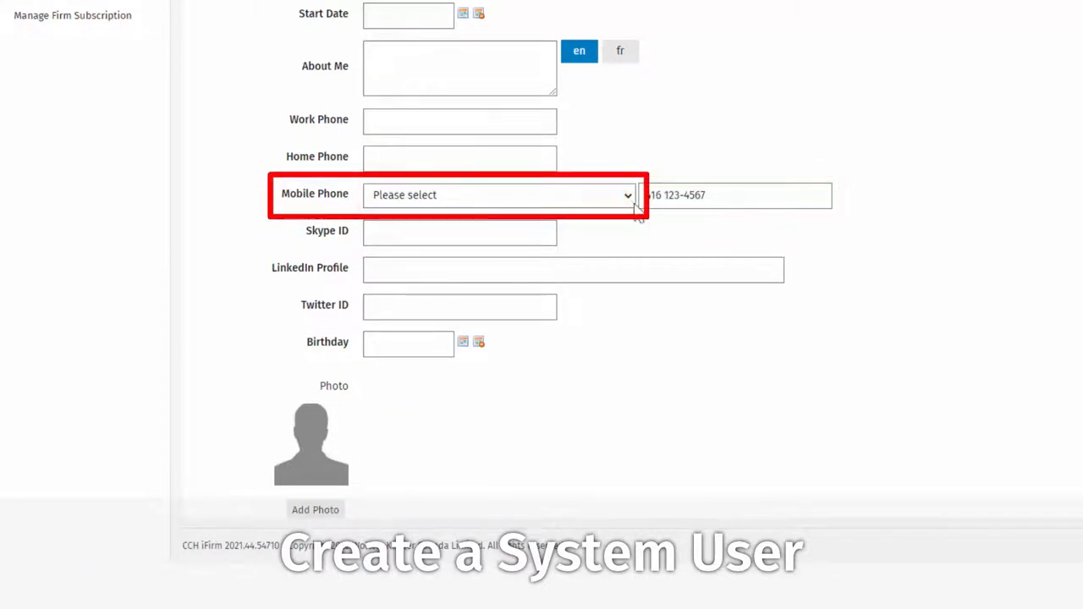
pyautogui.click(500, 195)
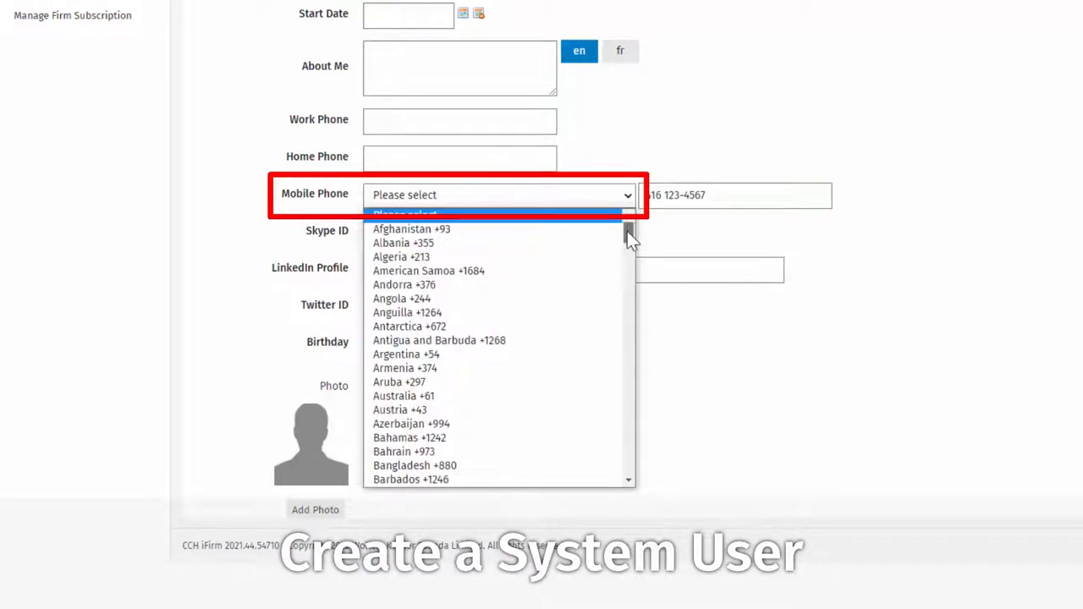
pyautogui.scroll(-3)
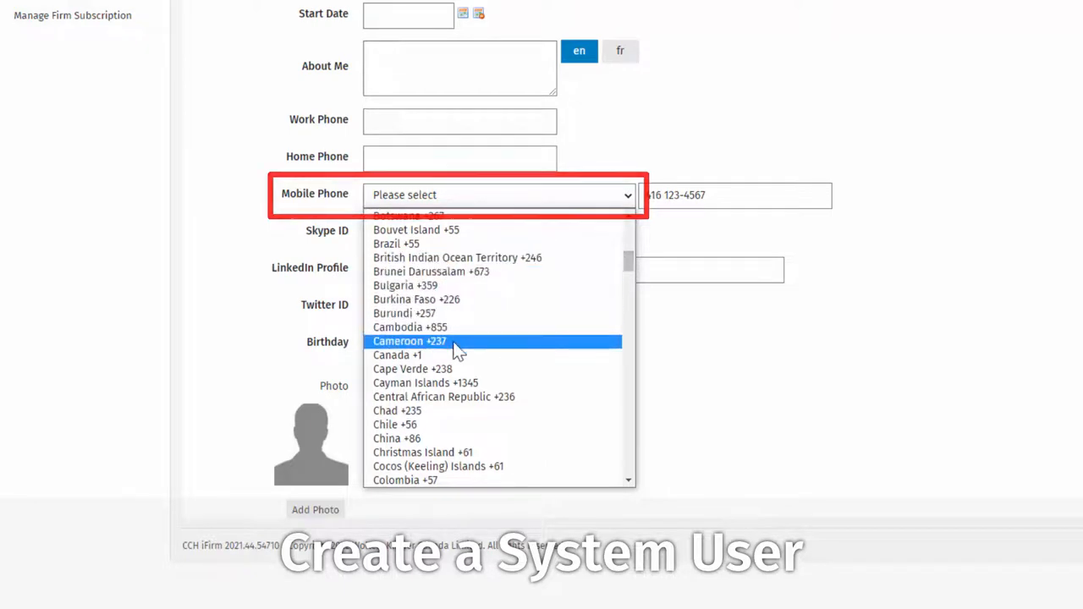
pyautogui.click(397, 355)
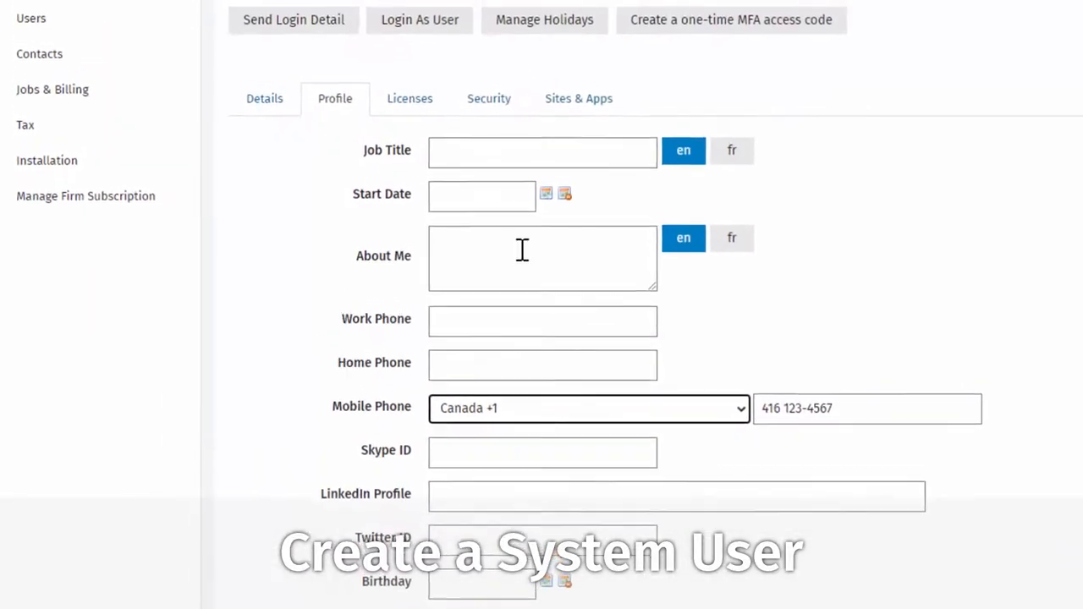
pyautogui.click(488, 100)
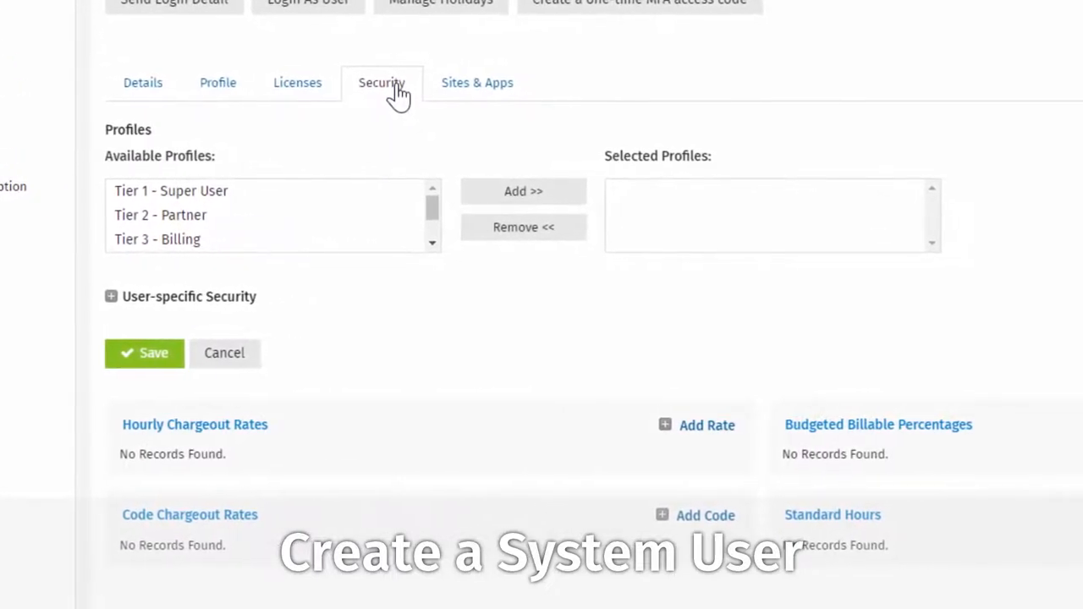
pyautogui.click(171, 190)
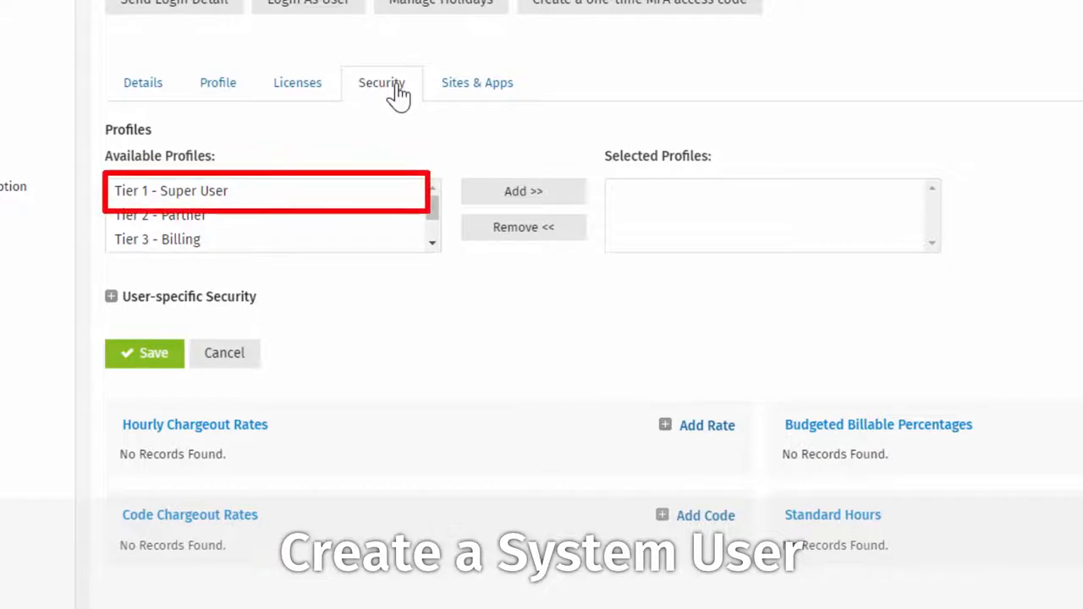
pyautogui.click(170, 190)
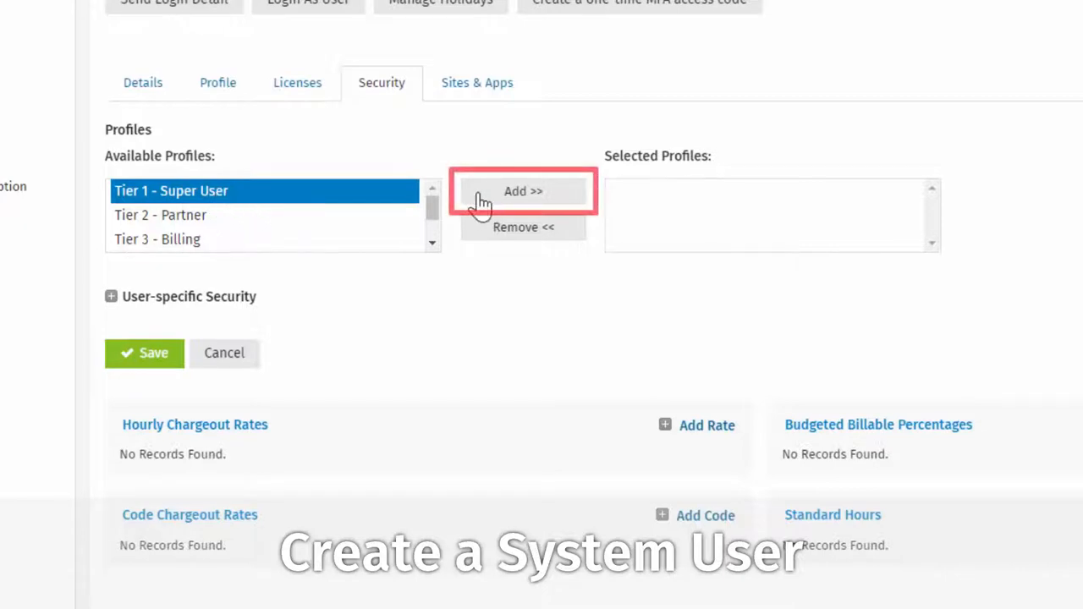
pyautogui.click(523, 190)
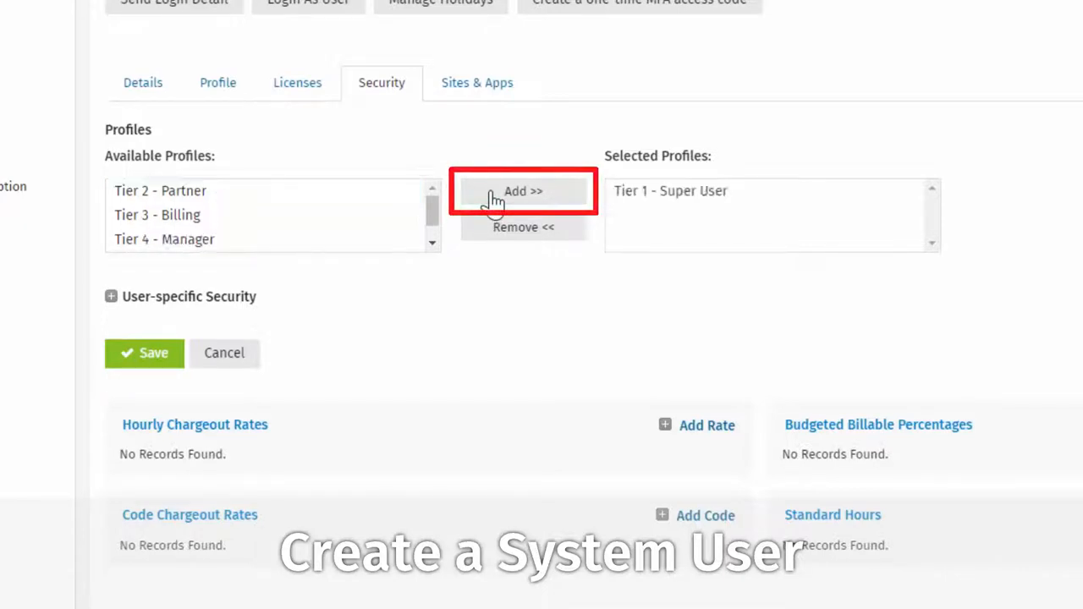
pyautogui.click(523, 191)
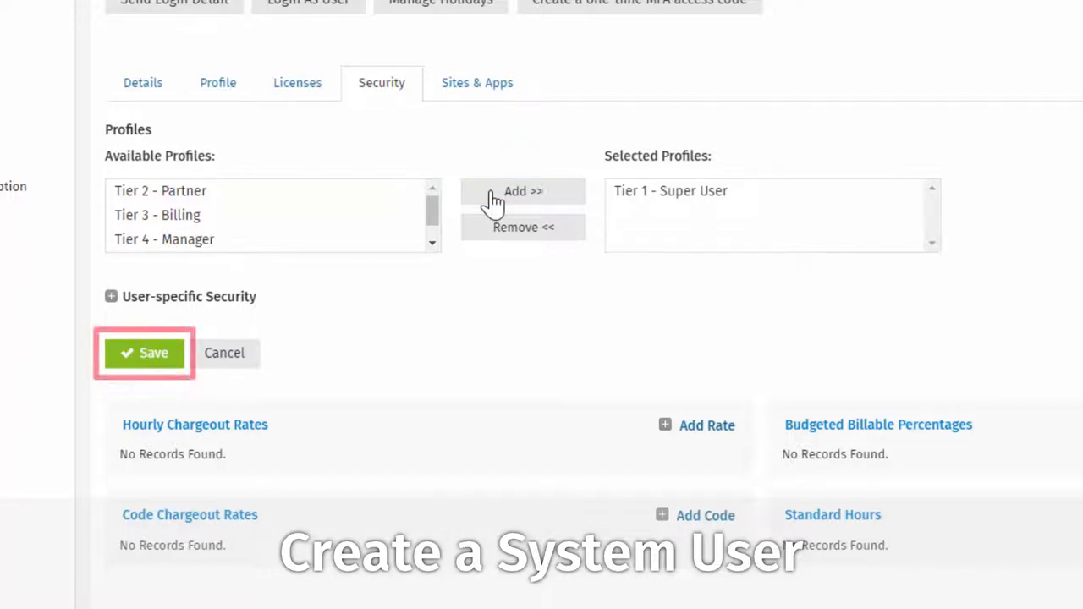
pyautogui.click(164, 240)
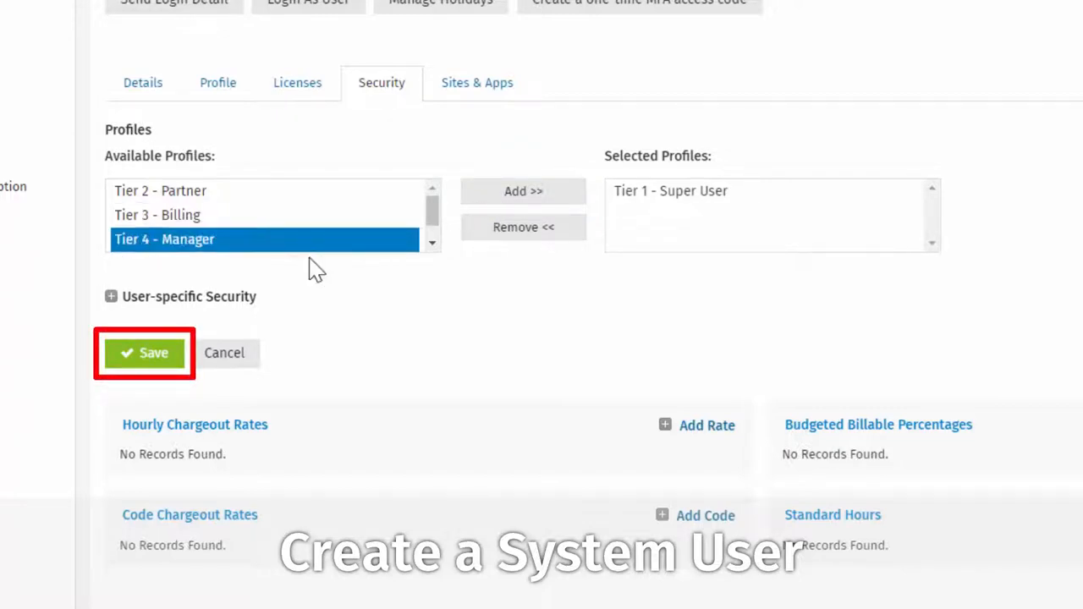
pyautogui.click(144, 353)
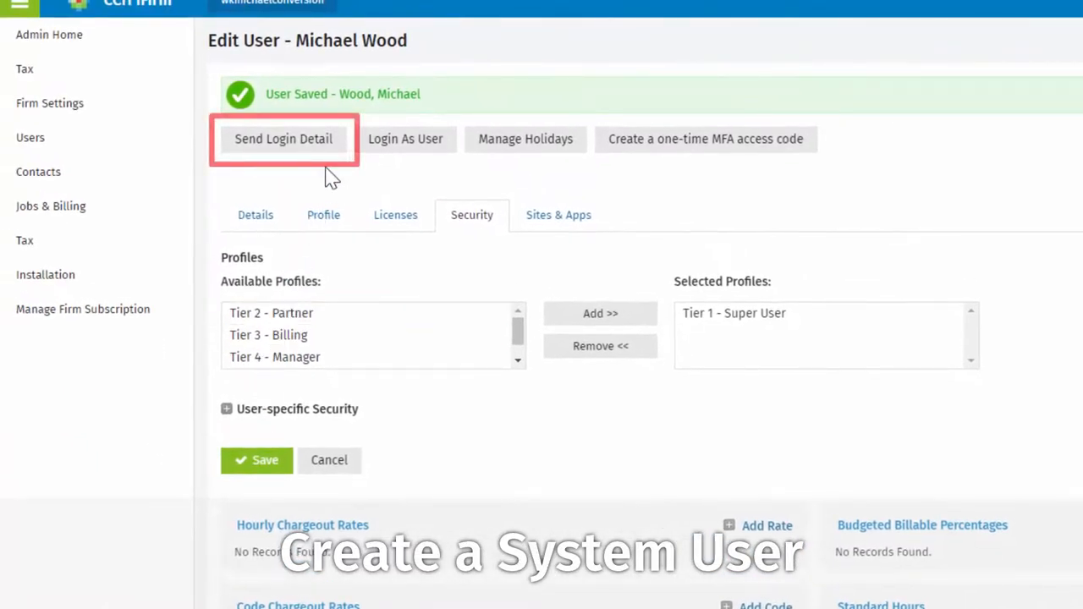
pyautogui.moveTo(328, 150)
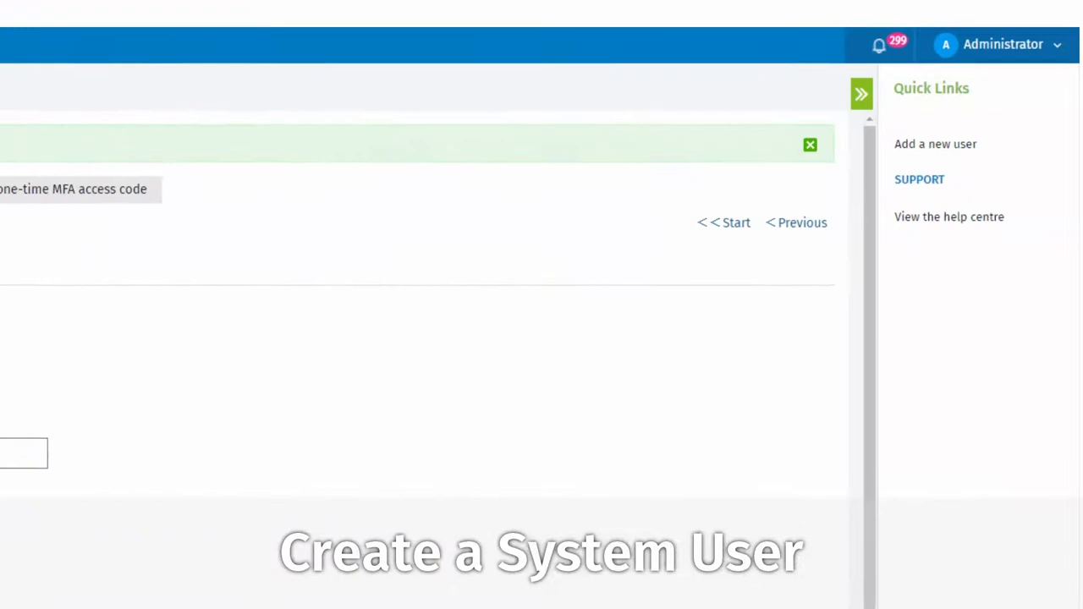
# - Open the Administrator account menu to log out
pyautogui.click(1003, 44)
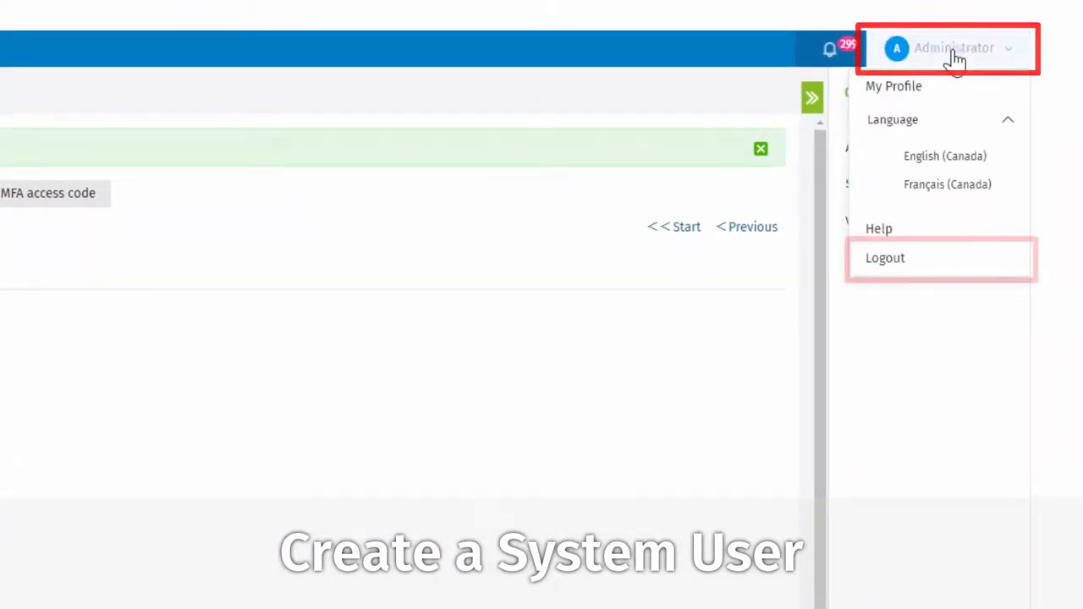
pyautogui.moveTo(897, 262)
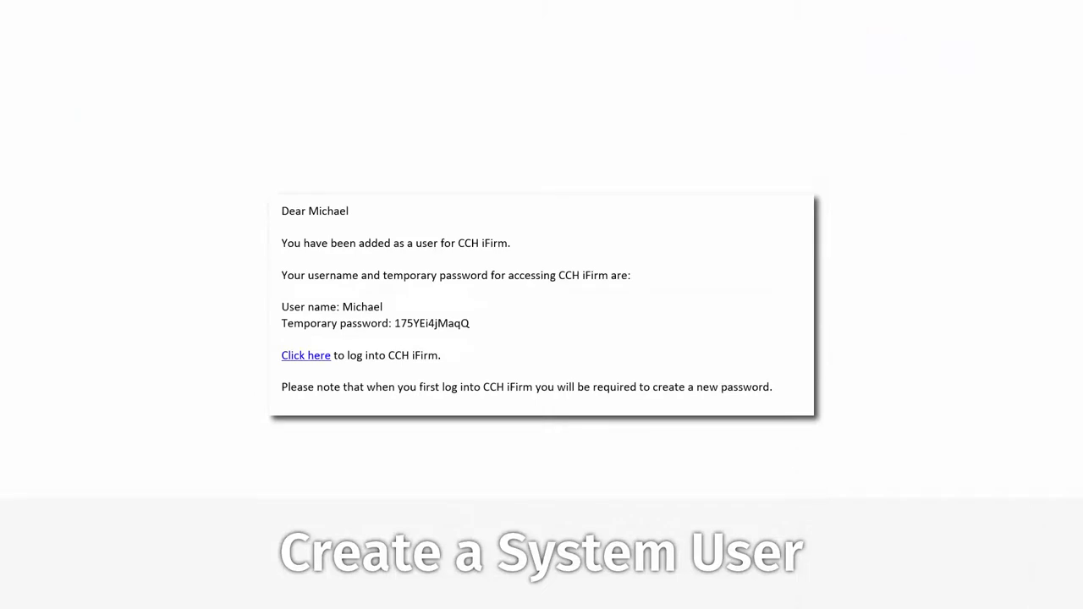
pyautogui.click(305, 354)
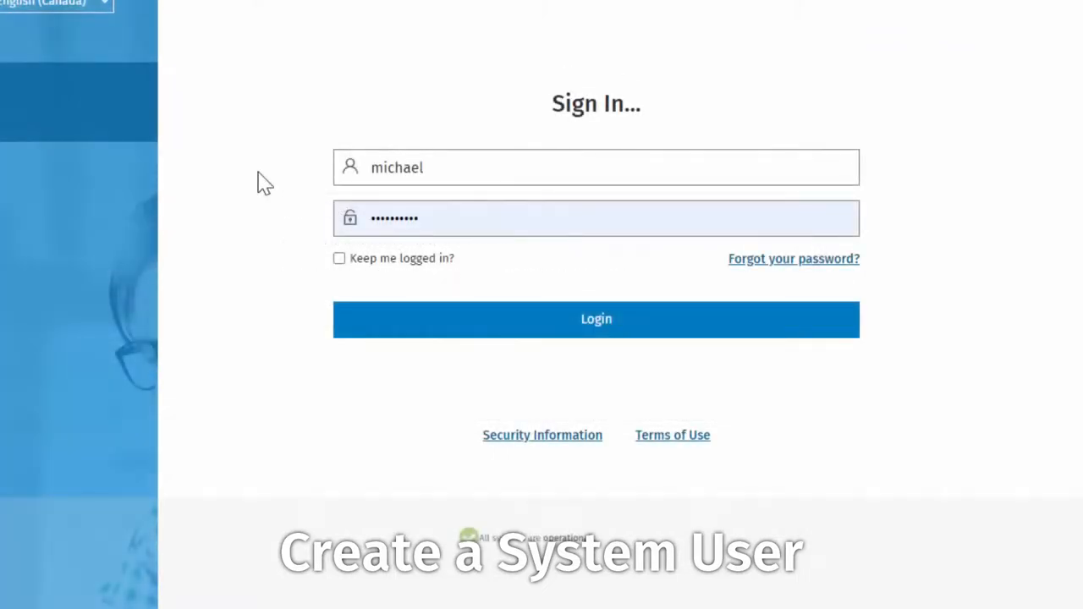
pyautogui.click(338, 258)
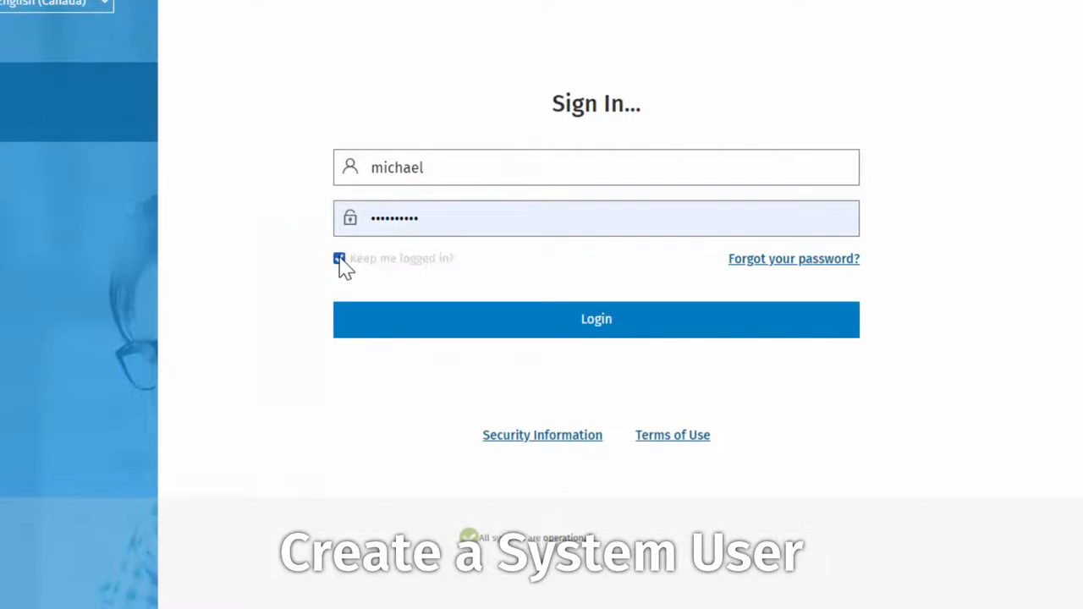
pyautogui.click(338, 258)
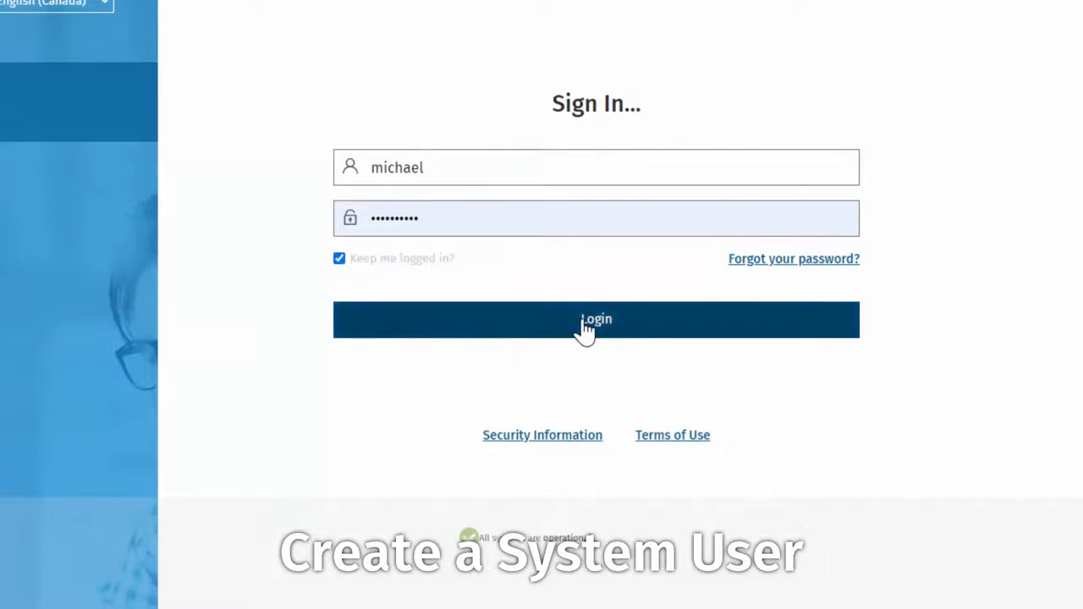
pyautogui.click(595, 319)
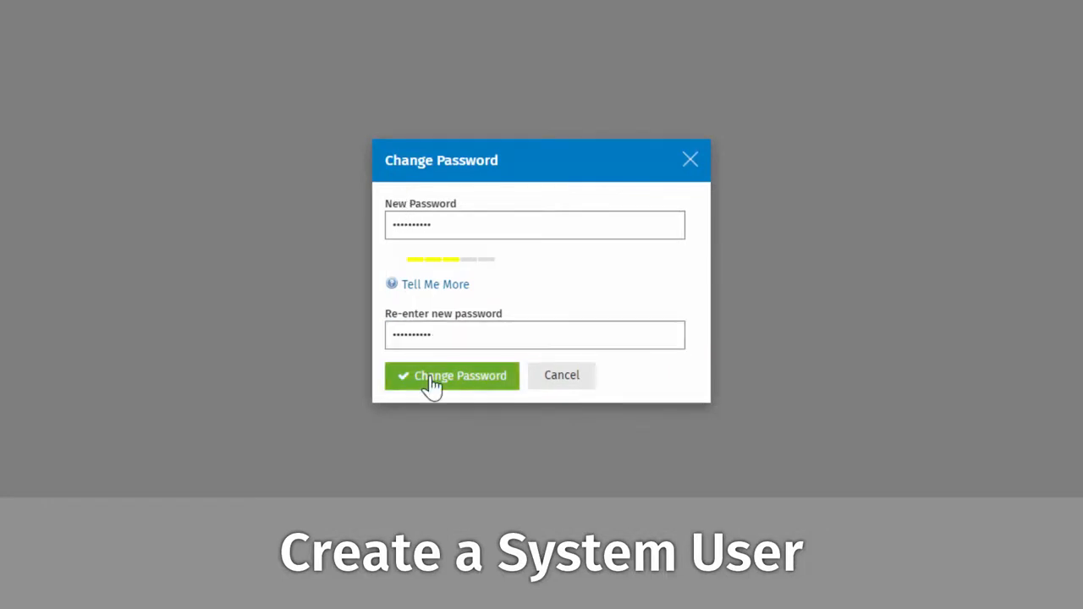
pyautogui.click(451, 375)
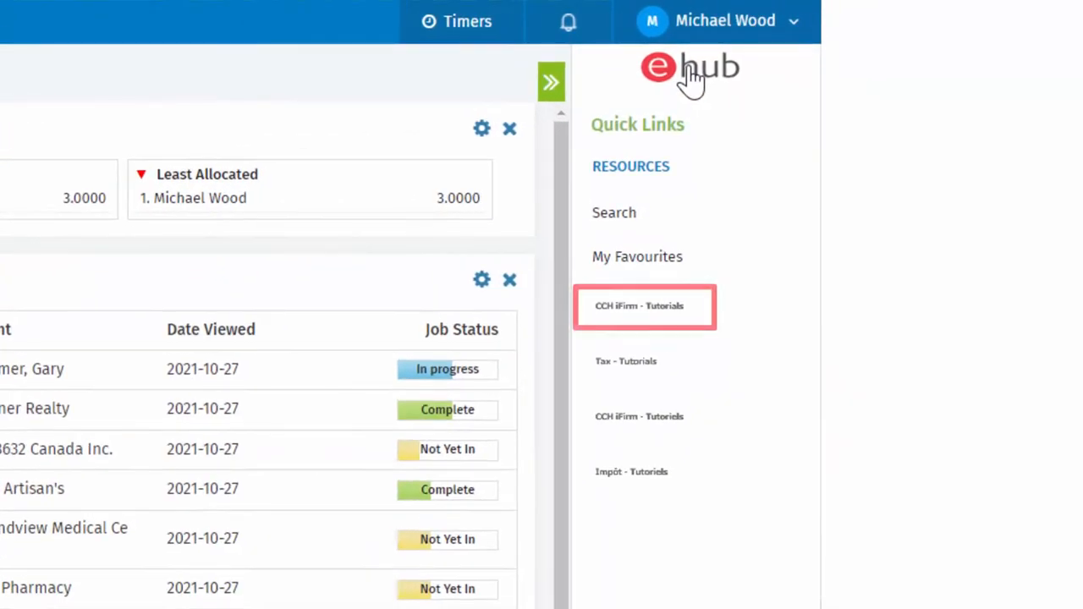
# - Open CCH iFirm - Tutorials from Michael Wood's Quick Links to view guides and video playlists
pyautogui.click(644, 306)
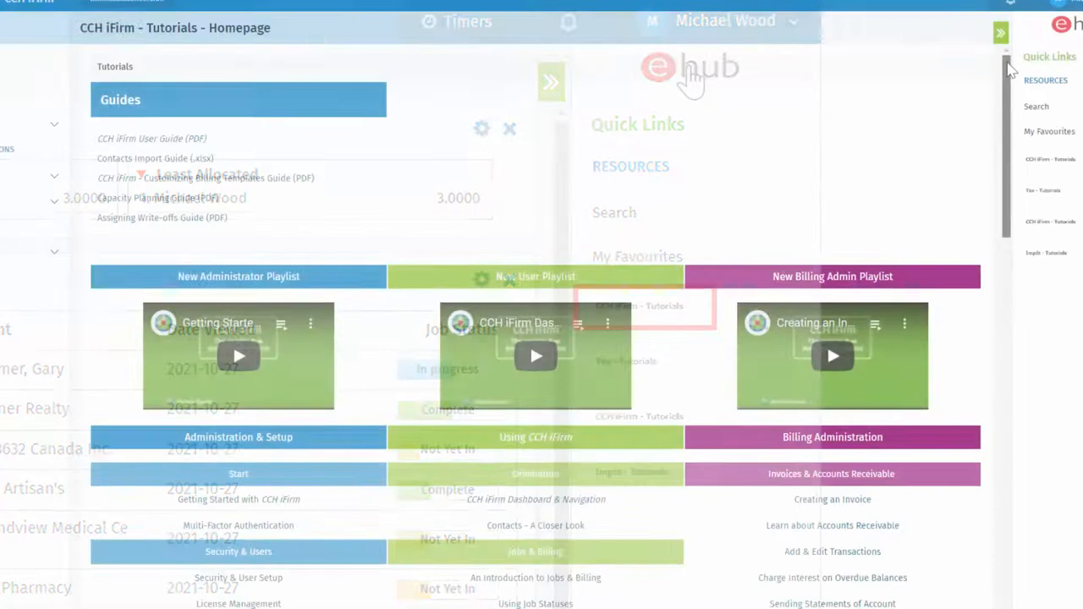